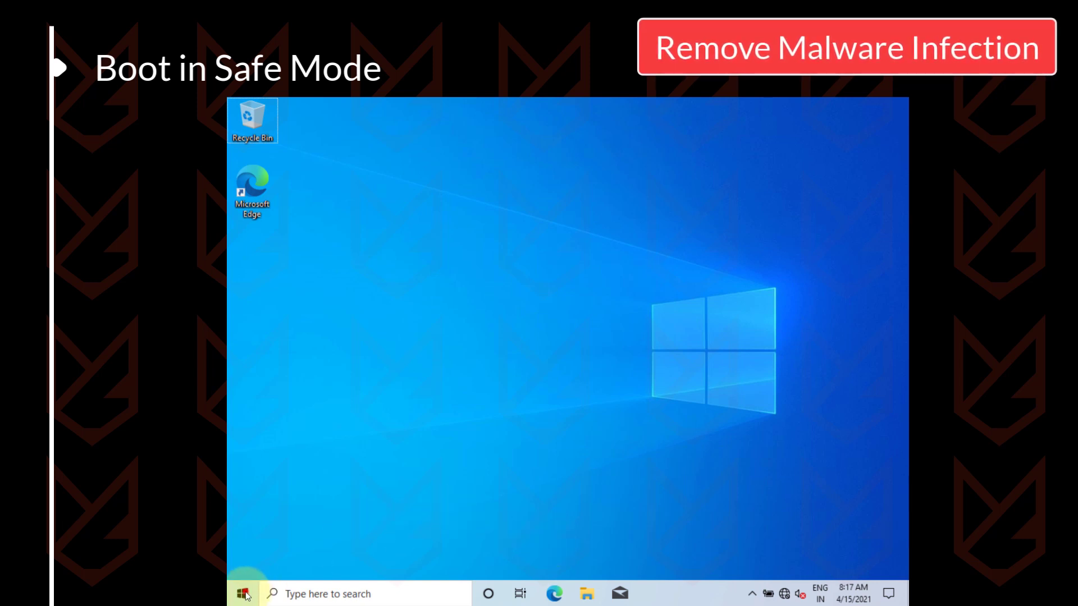
# Restart the PC from the Start menu into the advanced startup recovery options.
pyautogui.click(242, 593)
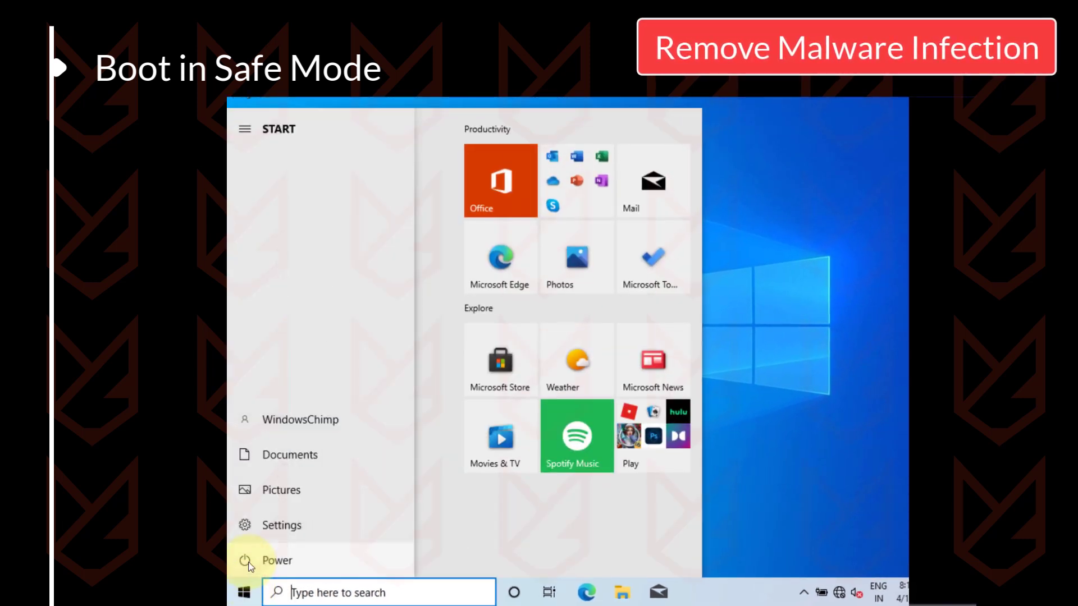
pyautogui.moveTo(295, 559)
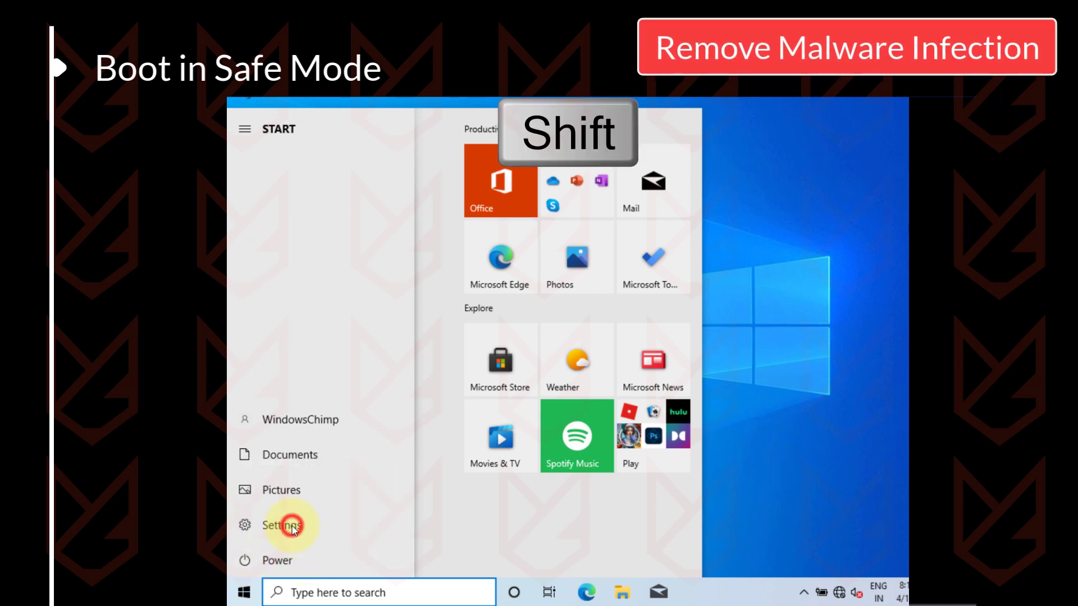
pyautogui.click(277, 560)
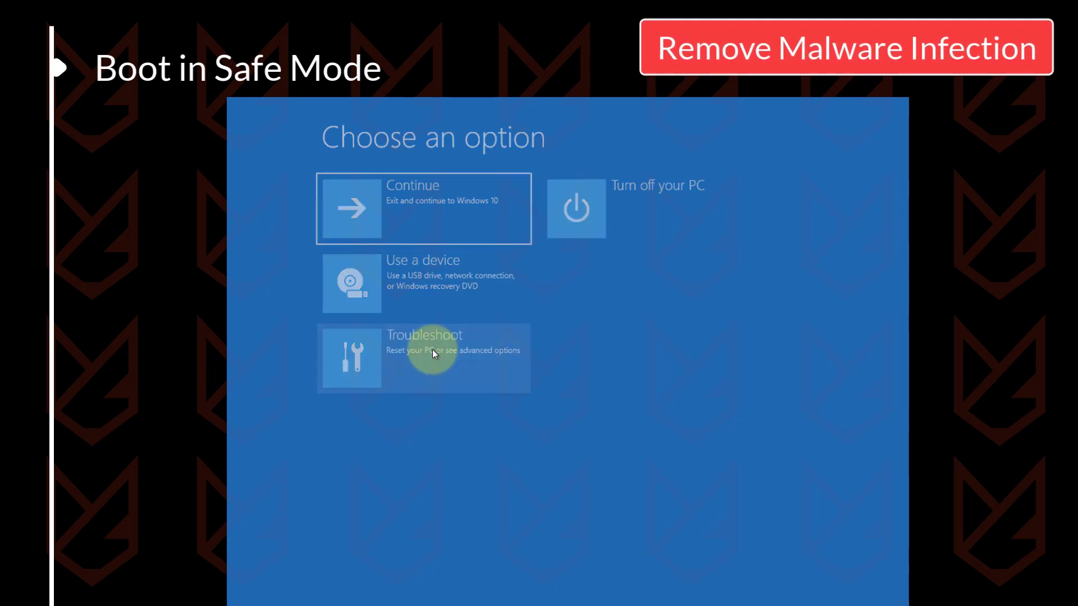
# Go through Troubleshoot and Advanced options to boot into Safe Mode.
pyautogui.click(424, 358)
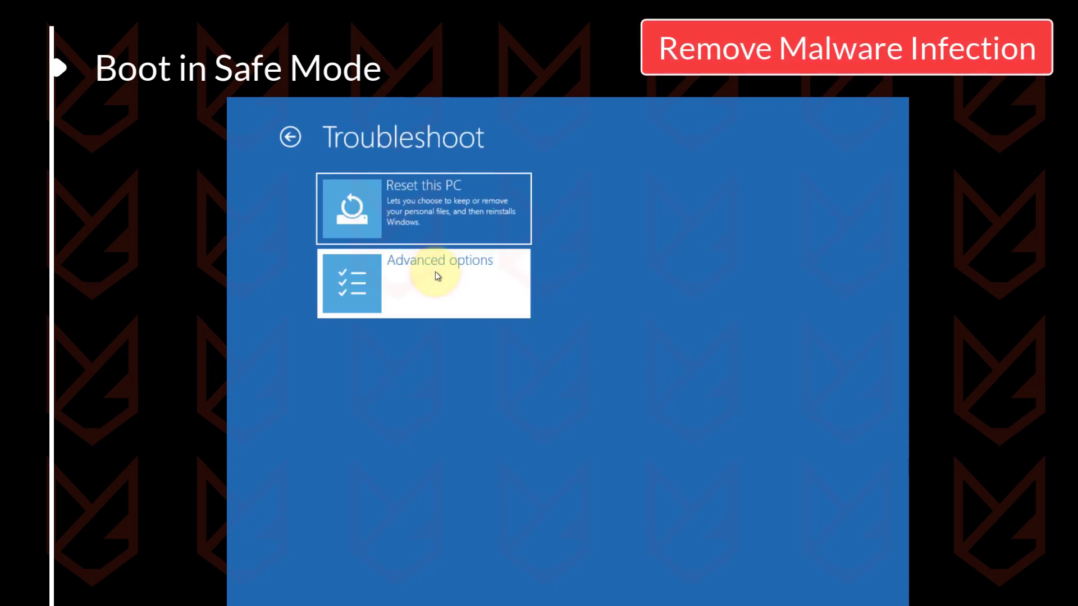
pyautogui.click(440, 282)
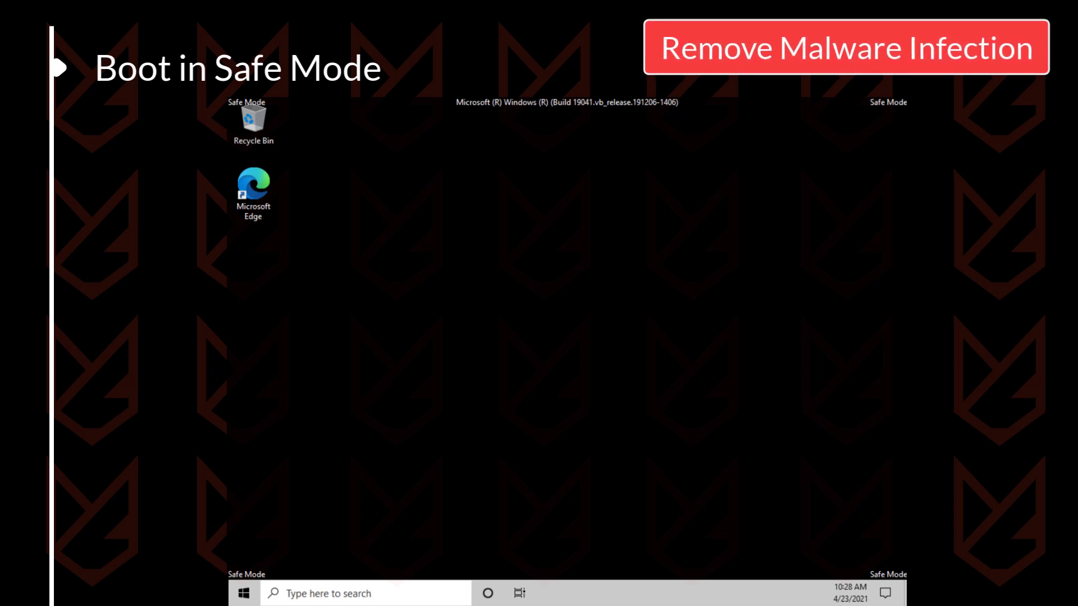
pyautogui.click(609, 406)
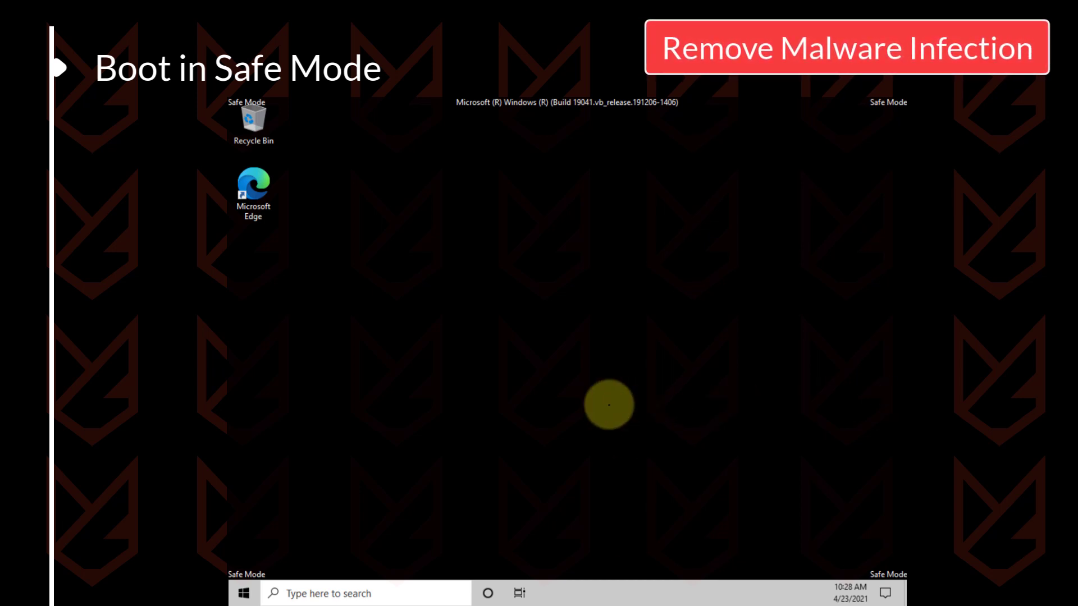
pyautogui.moveTo(438, 460)
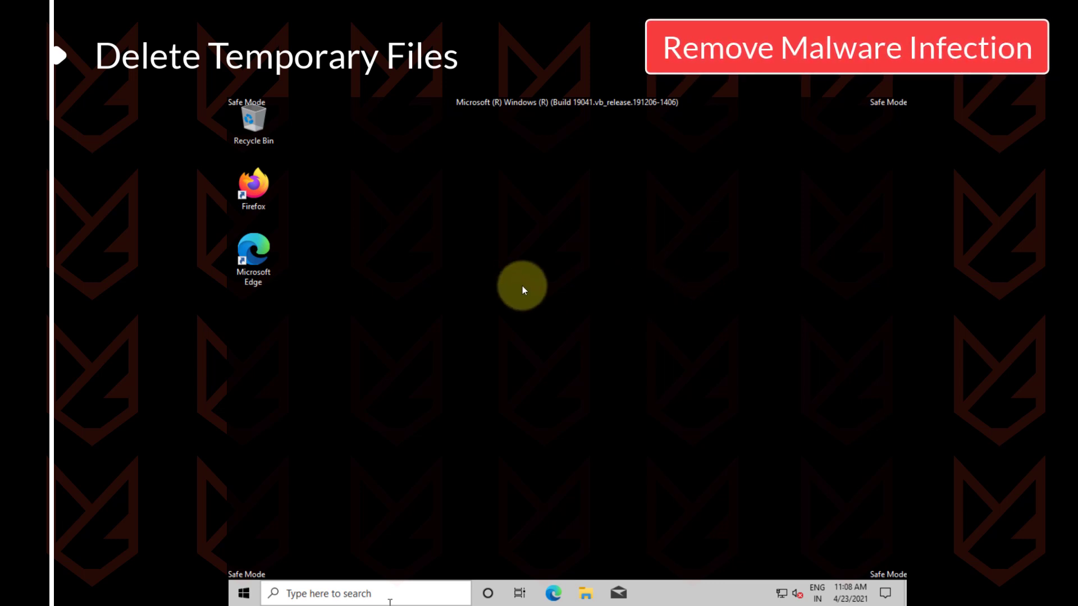
# Search the taskbar for 'disk cleanup' to find the Disk Cleanup app.
pyautogui.rightClick(522, 285)
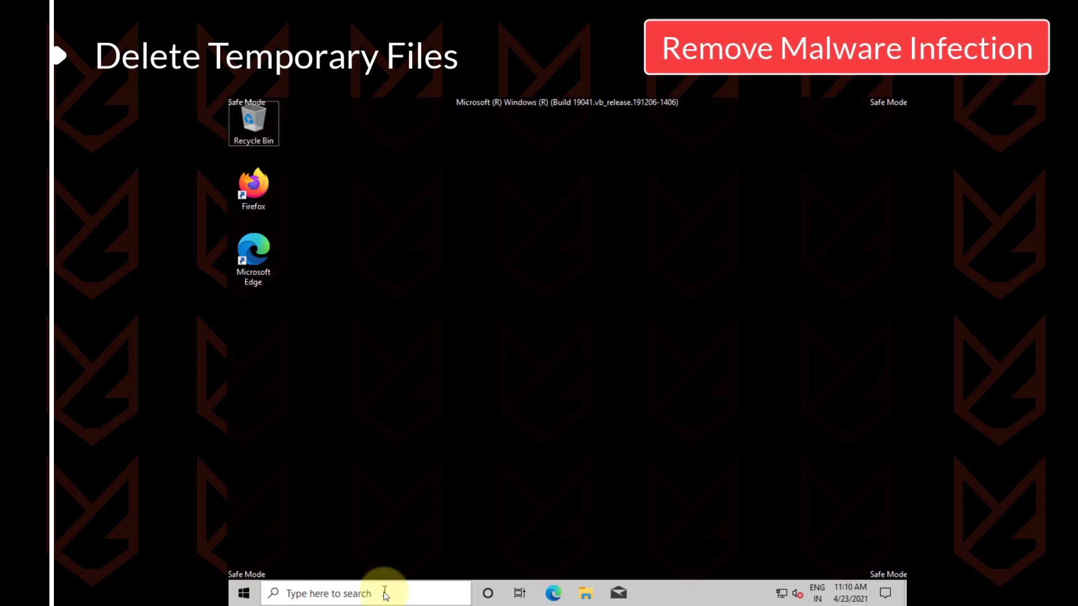
pyautogui.click(363, 593)
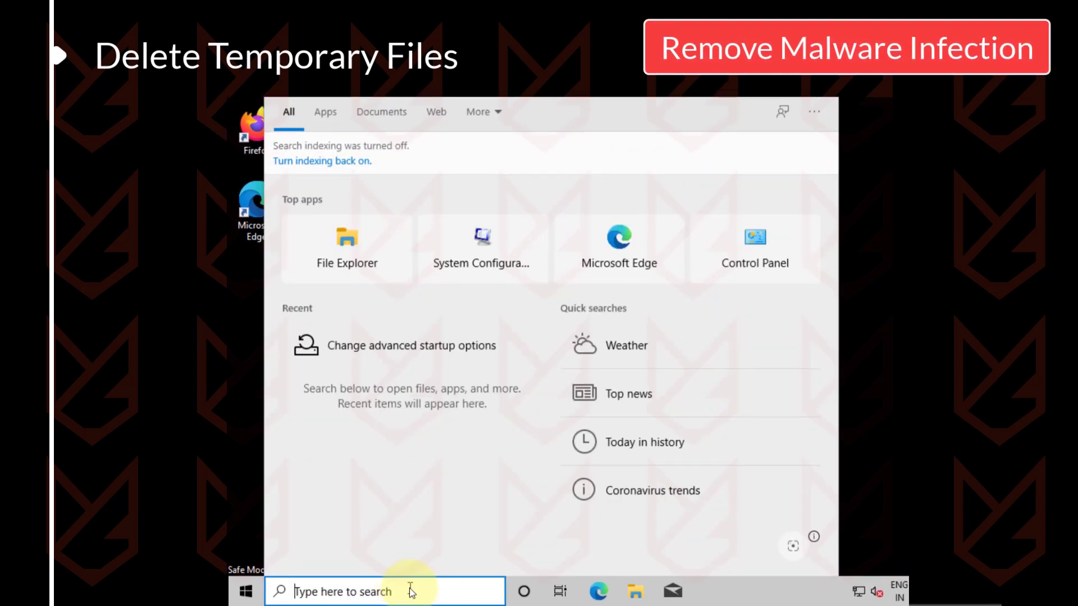
pyautogui.write('disk cleanup')
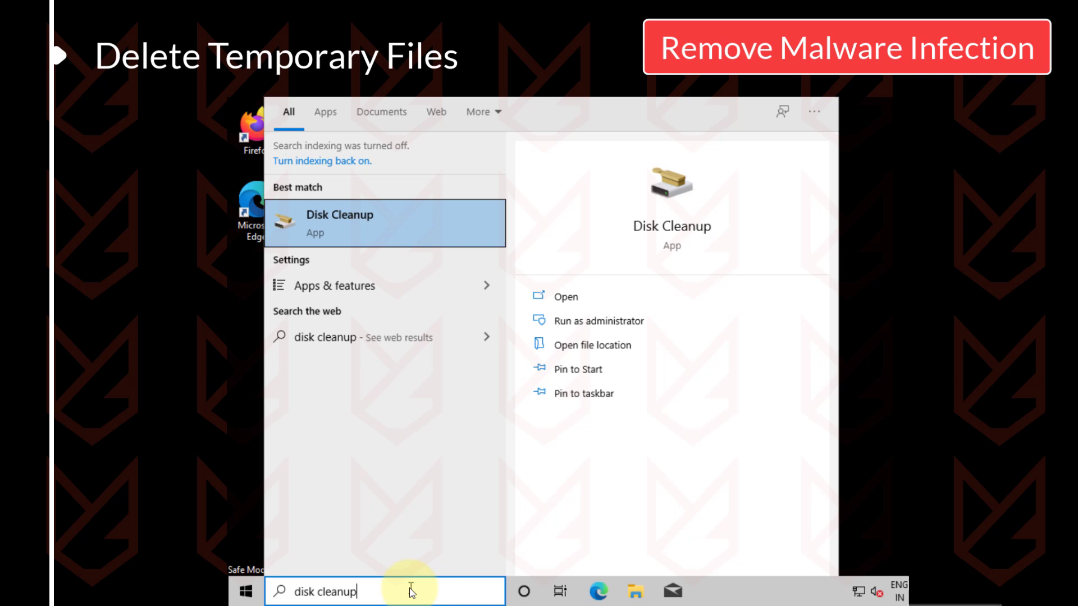
pyautogui.moveTo(395, 224)
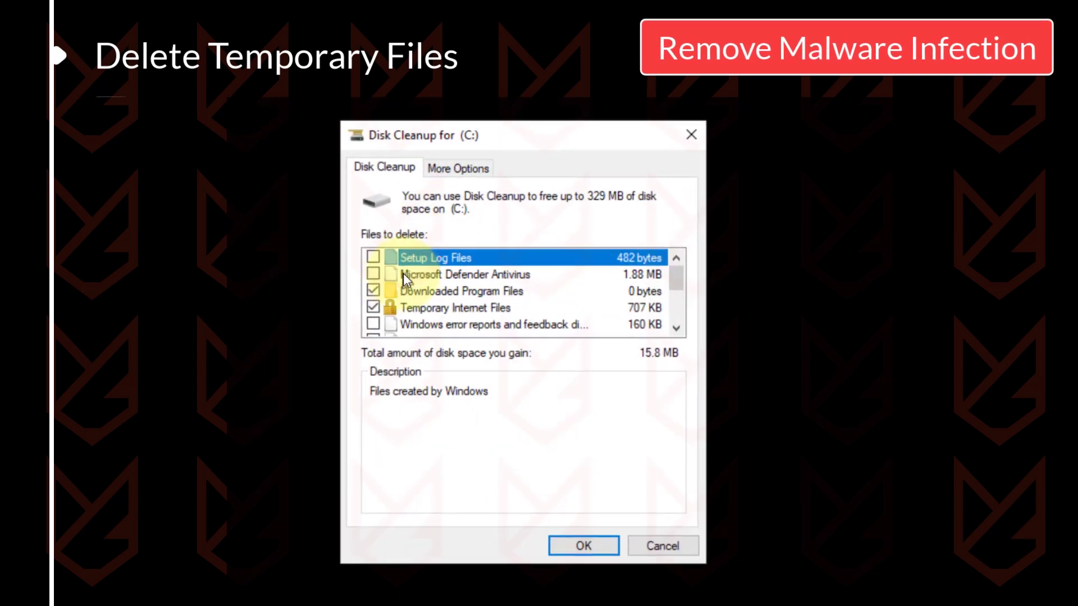
# Check Temporary files, run the cleanup and confirm permanent deletion of the 311 MB.
pyautogui.scroll(-3)
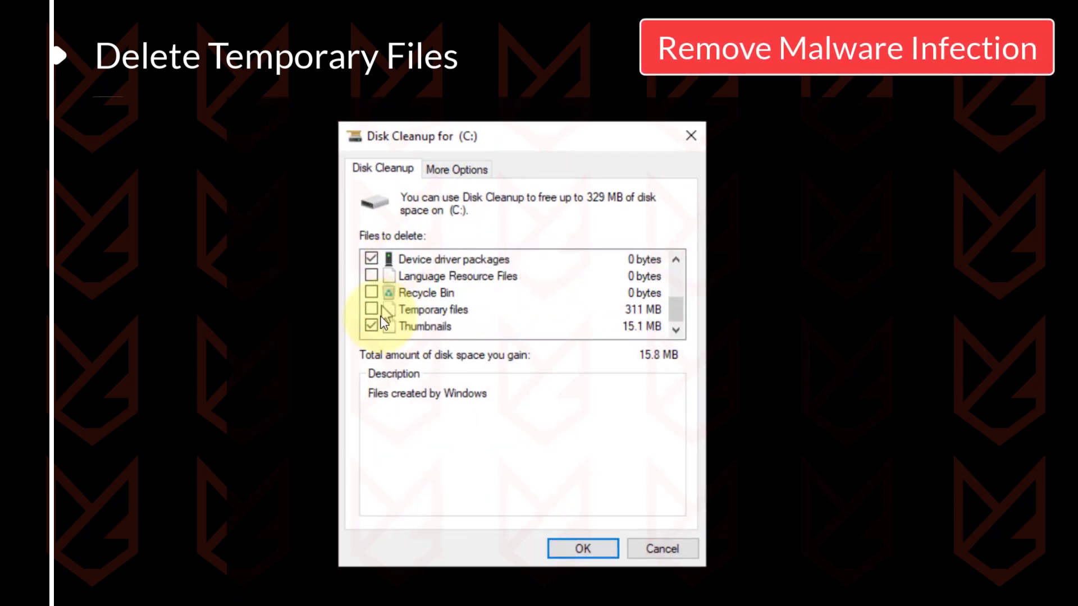
pyautogui.click(369, 308)
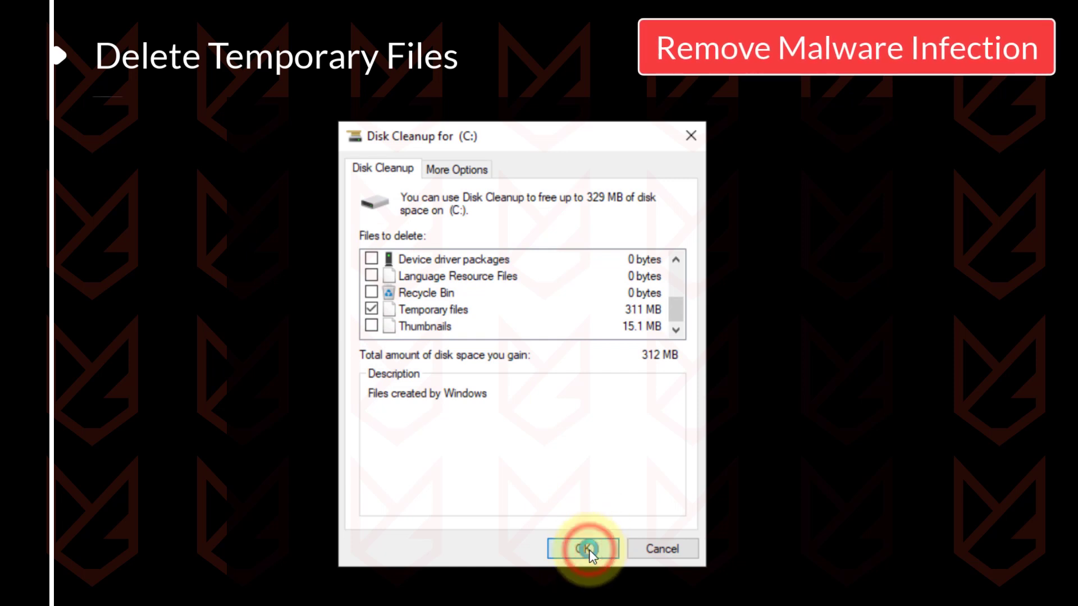
pyautogui.click(584, 548)
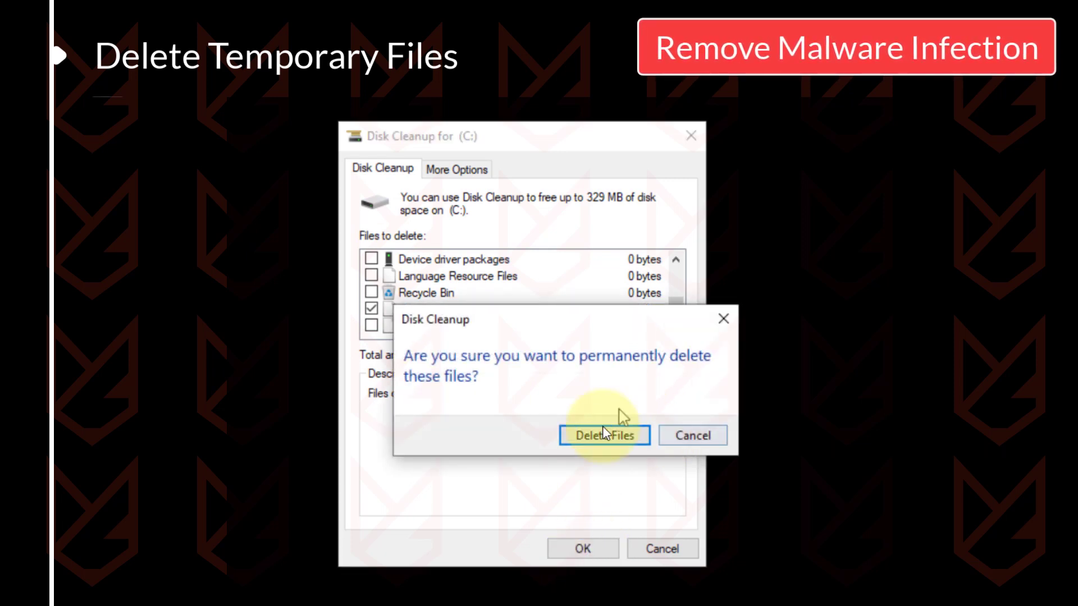
pyautogui.click(603, 436)
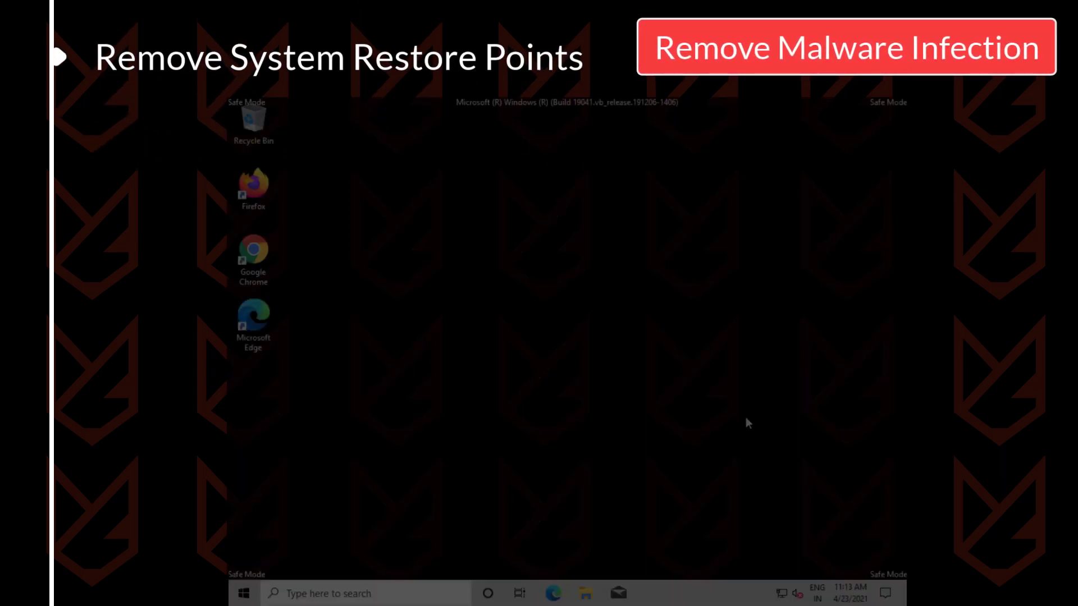
# Search for 'create a restore point' and open its System Protection settings.
pyautogui.click(600, 417)
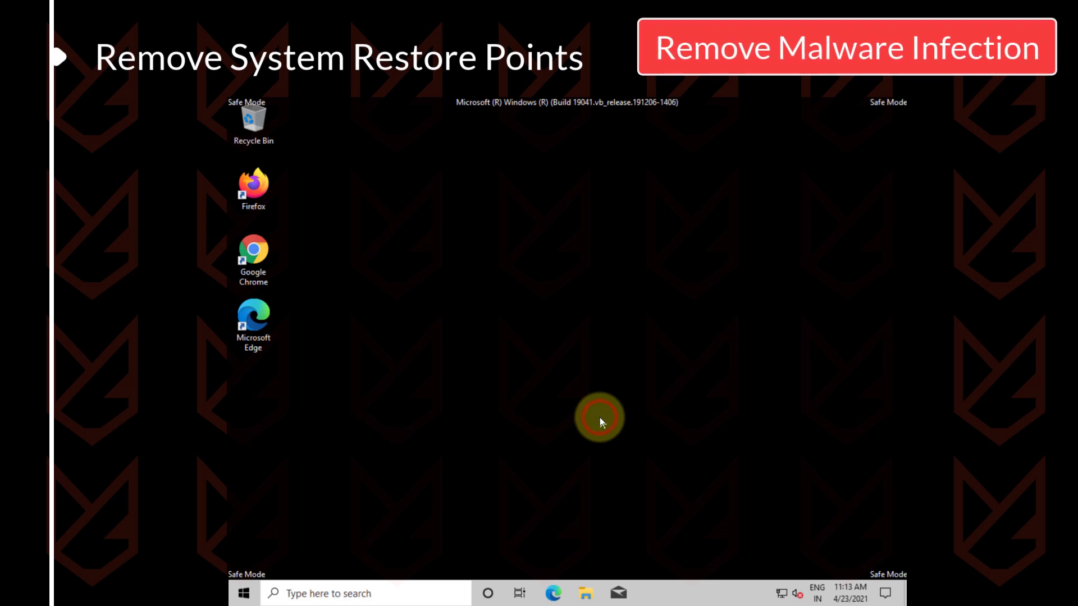
pyautogui.moveTo(461, 357)
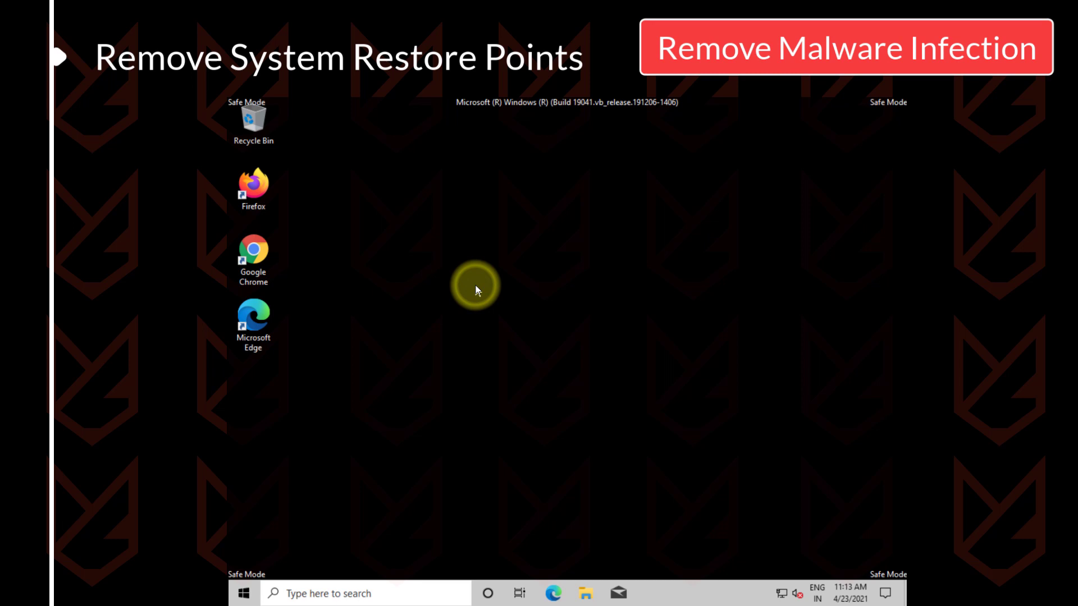
pyautogui.moveTo(557, 326)
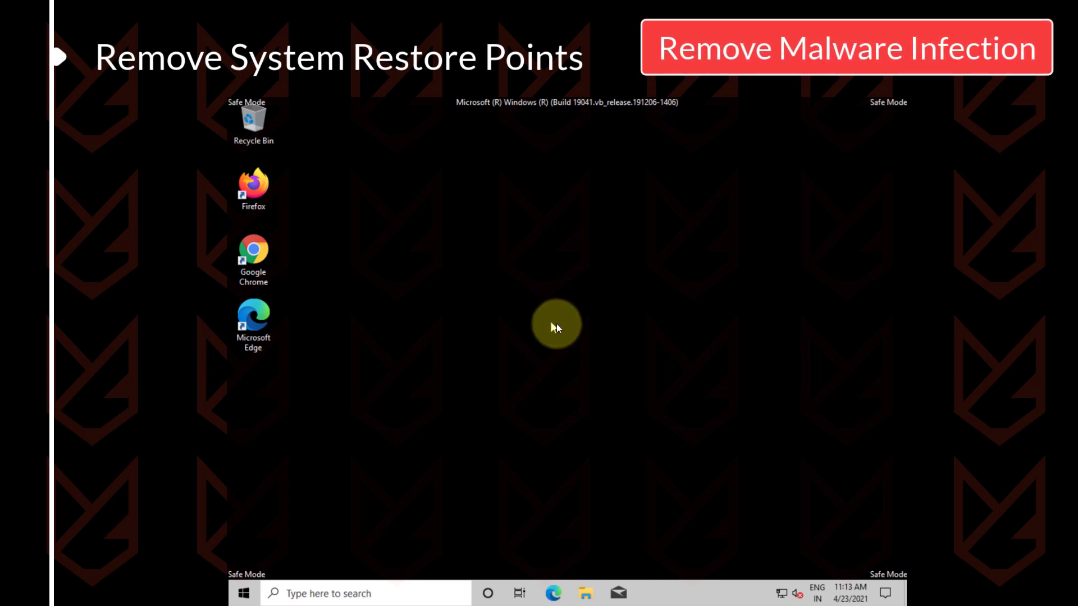
pyautogui.moveTo(632, 320)
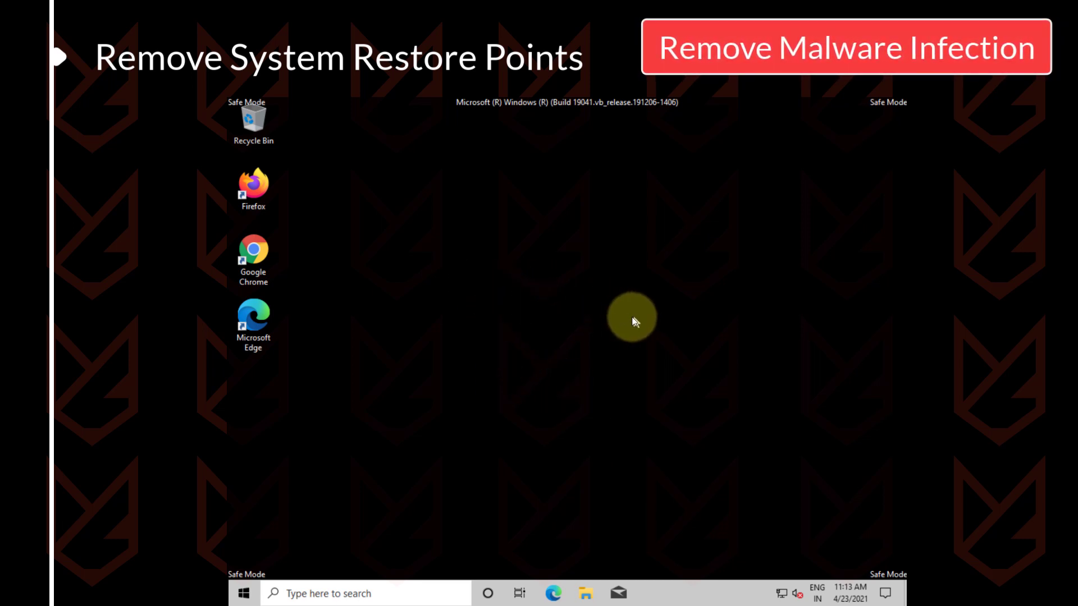
pyautogui.moveTo(330, 563)
pyautogui.write('create a restore point')
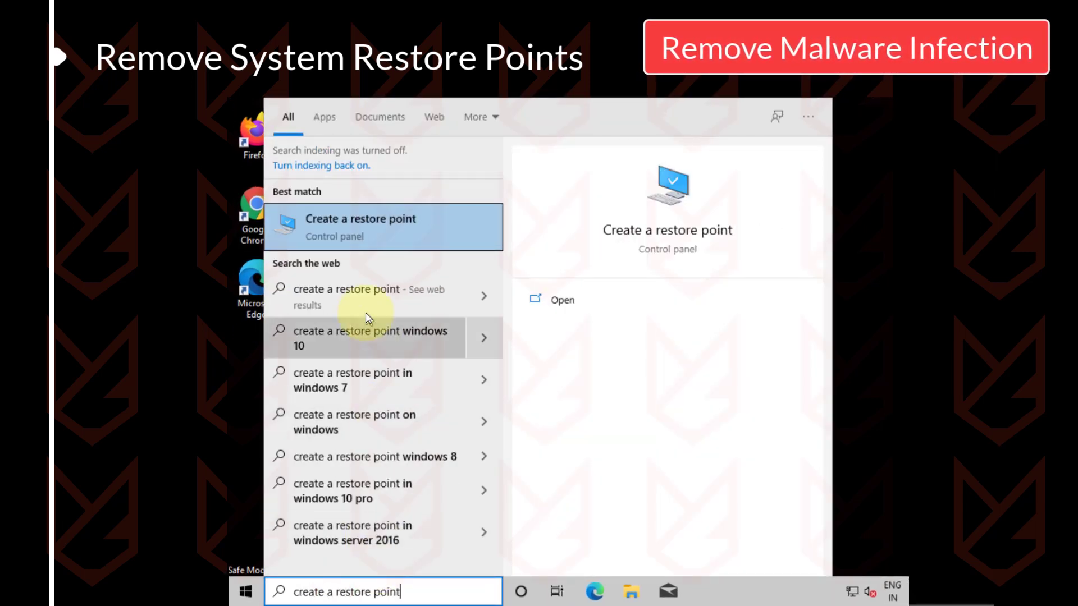
pyautogui.click(360, 226)
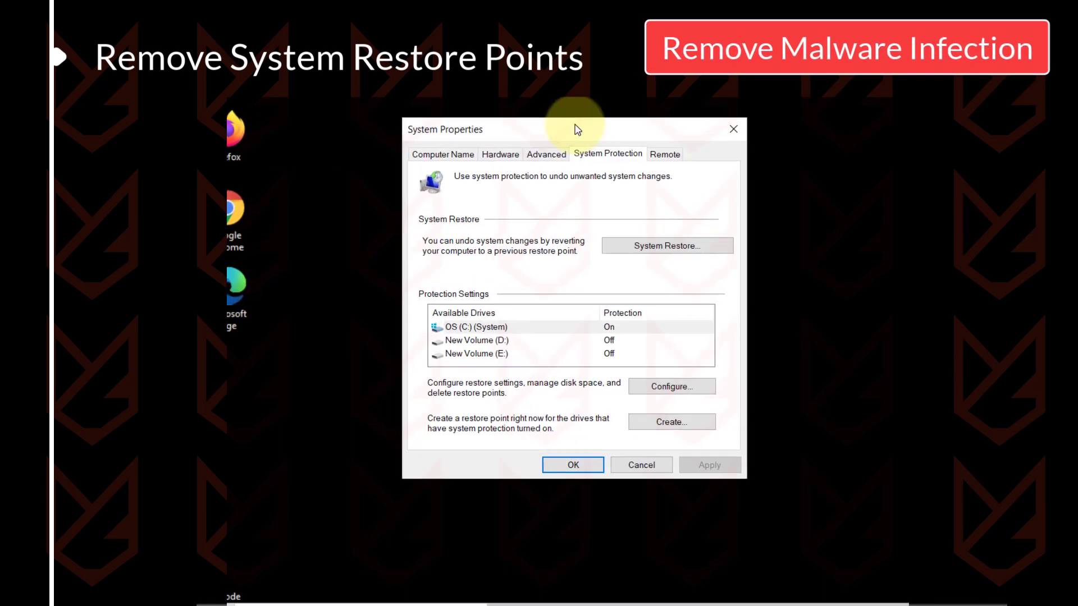
# Disable system protection for drive C and delete all its restore points.
pyautogui.click(671, 385)
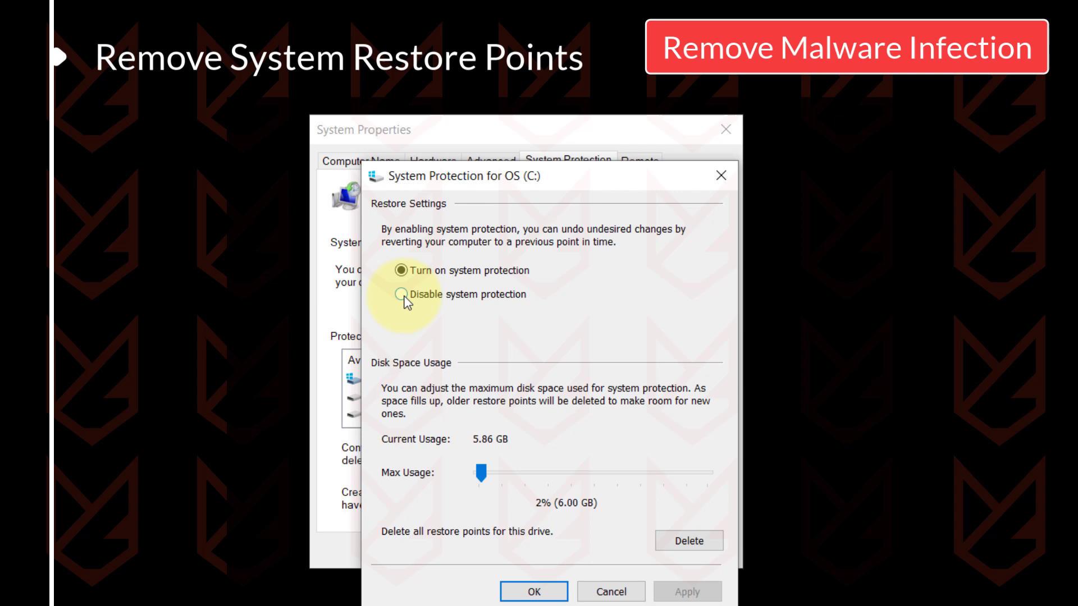
pyautogui.click(401, 293)
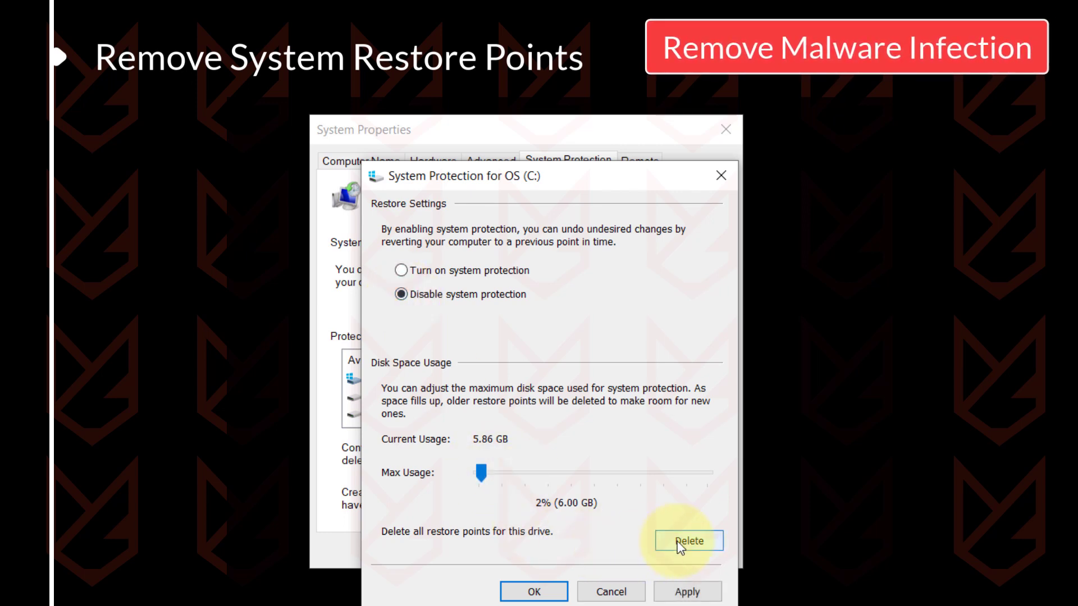
pyautogui.click(688, 541)
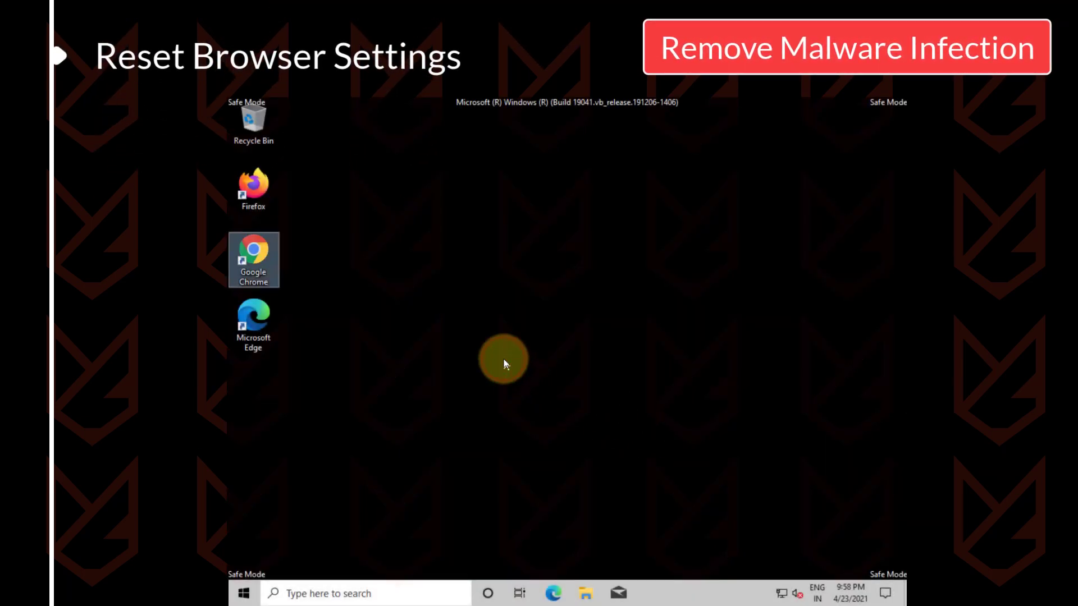
pyautogui.moveTo(268, 264)
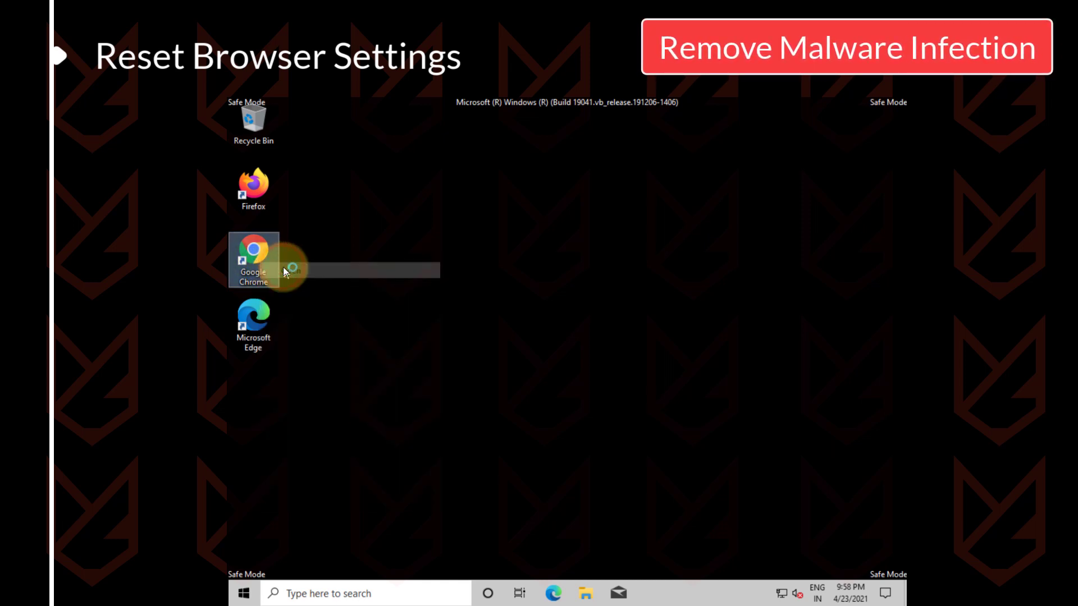
# Launch Chrome and restore its settings to their original defaults.
pyautogui.doubleClick(252, 247)
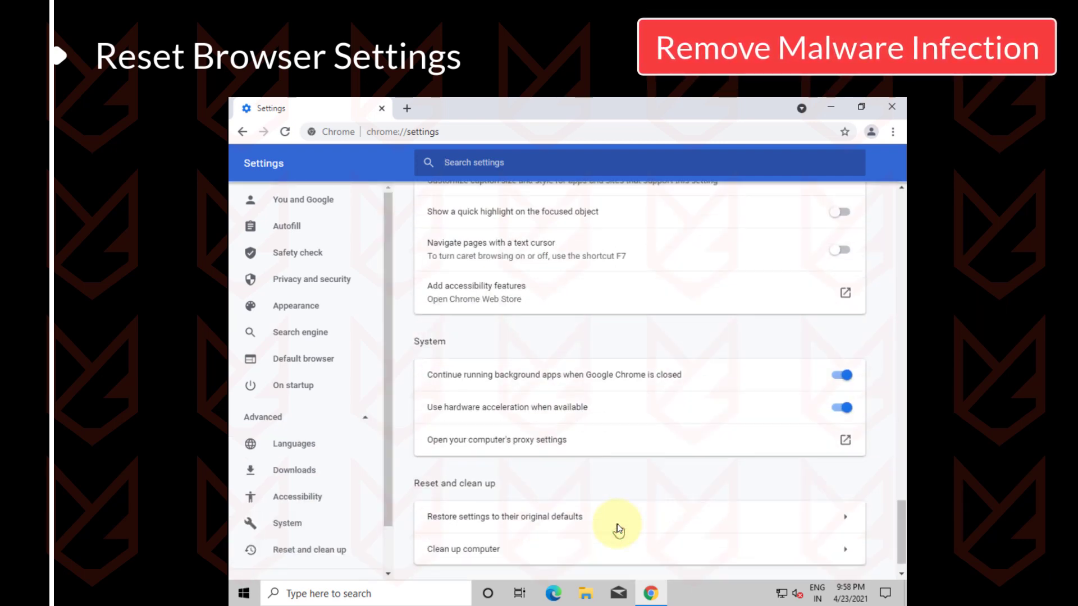
pyautogui.click(505, 516)
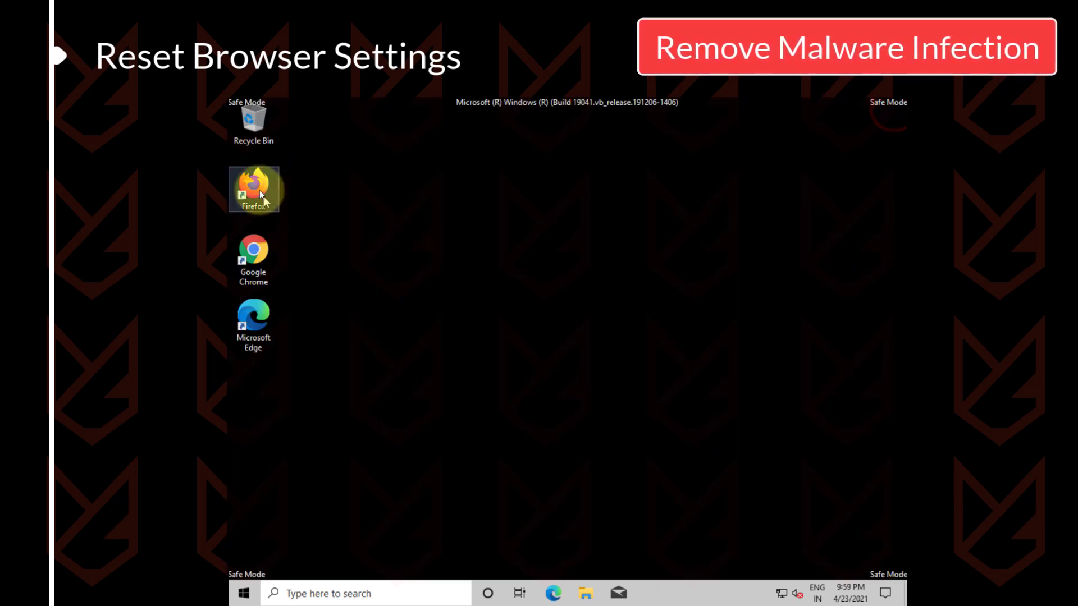
# Launch Firefox and reach its Troubleshooting Information page via the Help menu.
pyautogui.doubleClick(254, 189)
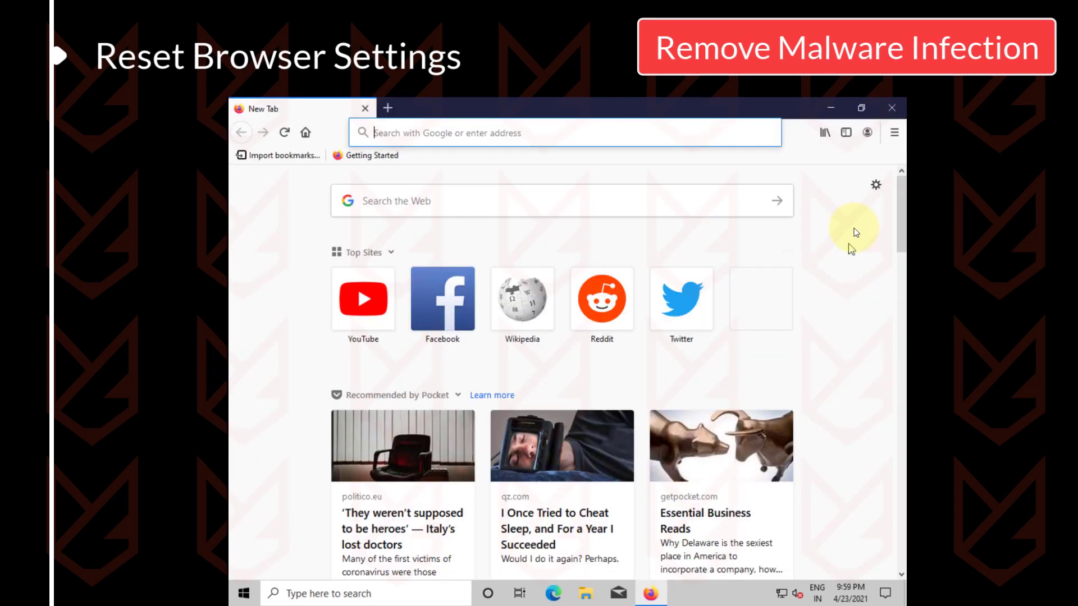
pyautogui.click(894, 132)
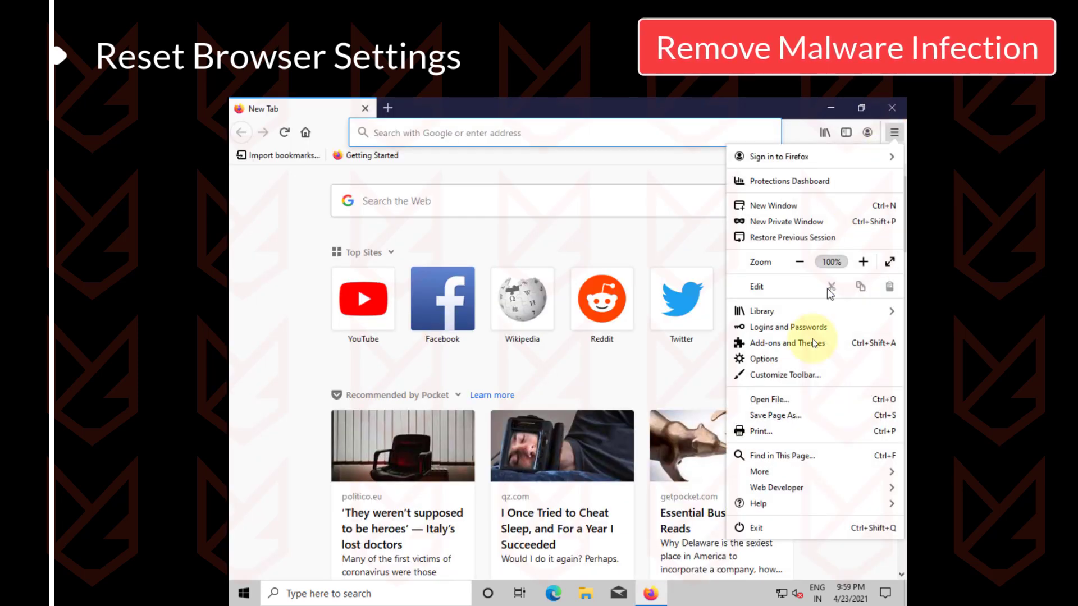
pyautogui.click(759, 503)
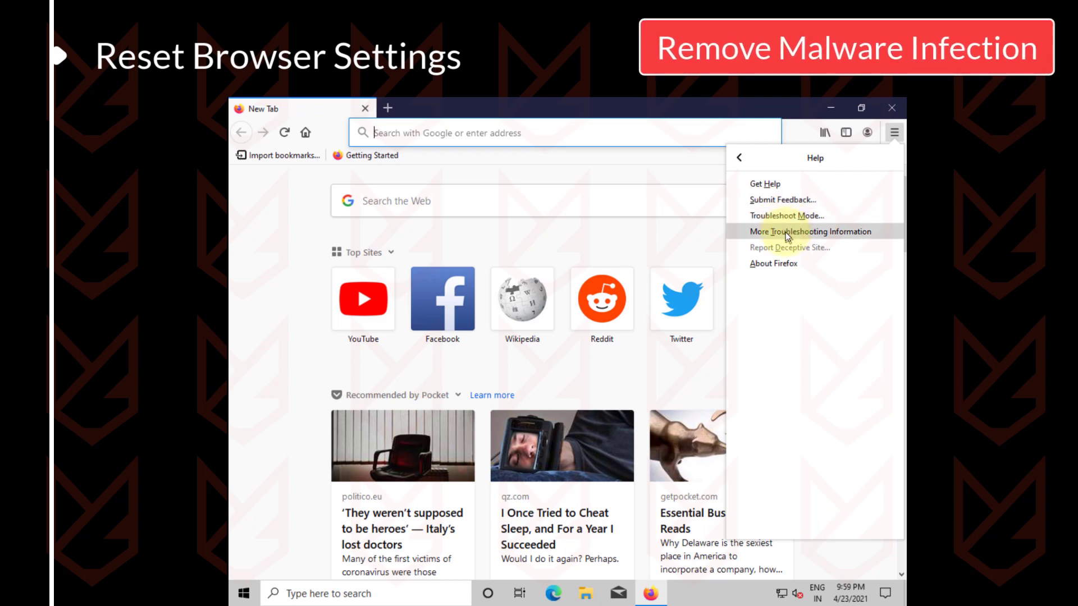
pyautogui.click(809, 231)
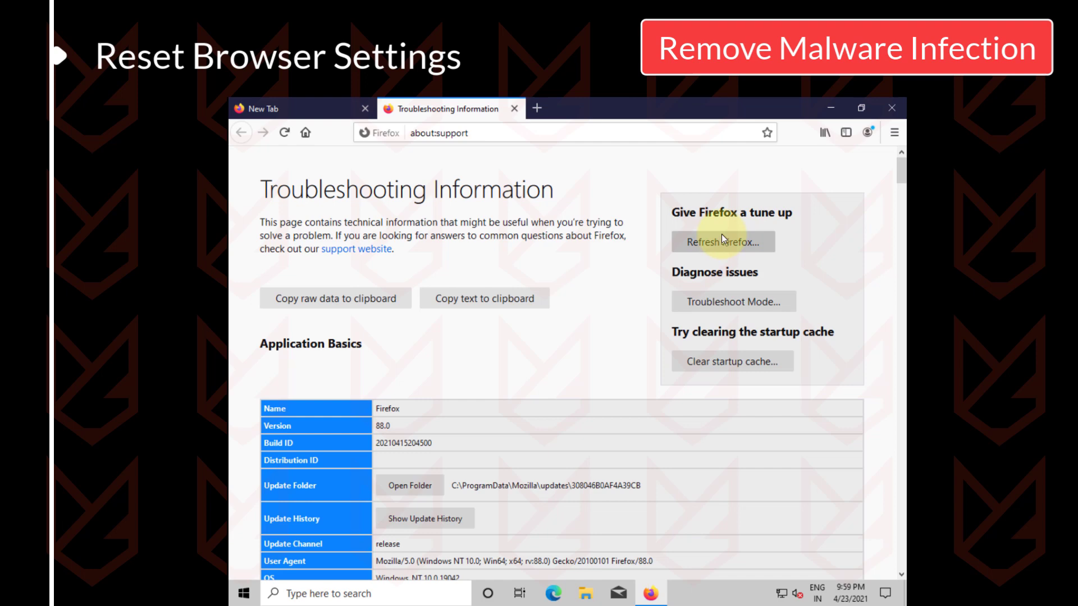
# Refresh Firefox to its defaults, confirm, and finish the Import Wizard.
pyautogui.click(722, 243)
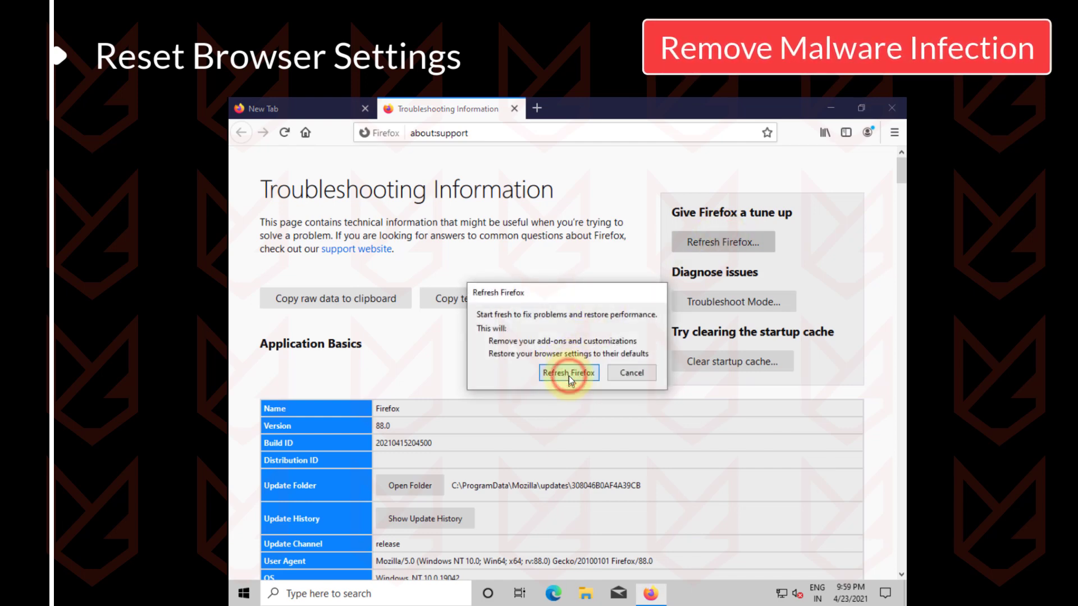
pyautogui.click(568, 373)
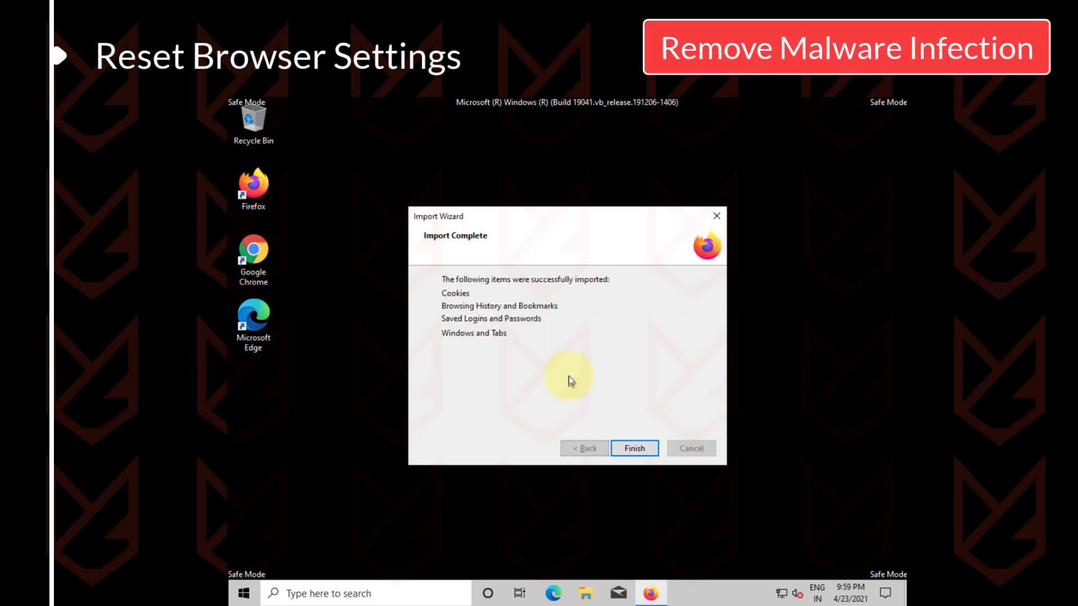
pyautogui.click(632, 448)
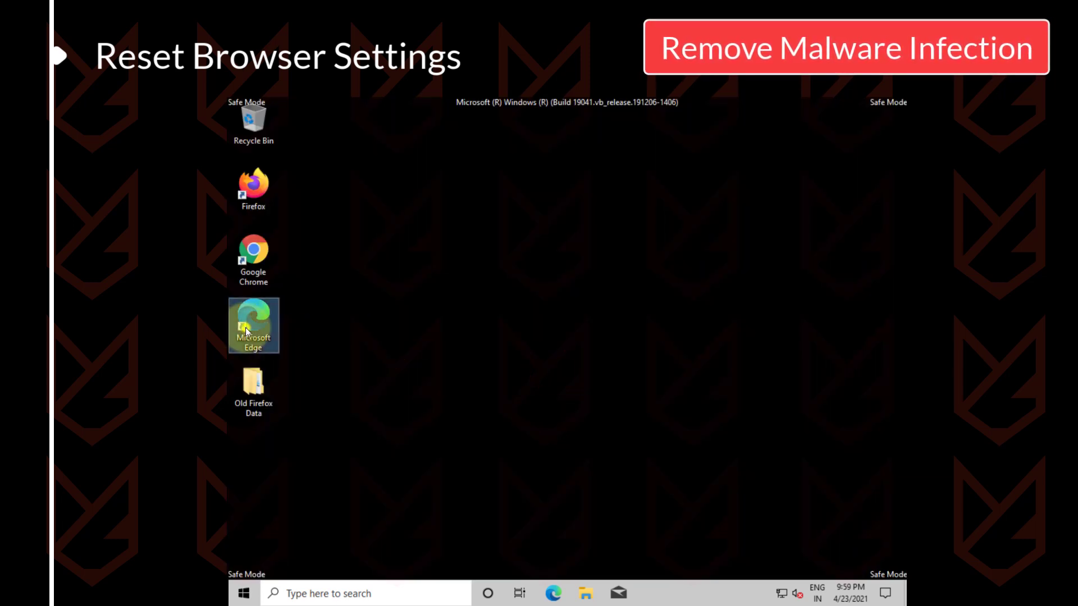
# Launch Edge maximized and restore its settings to their default values, confirming the reset.
pyautogui.doubleClick(252, 324)
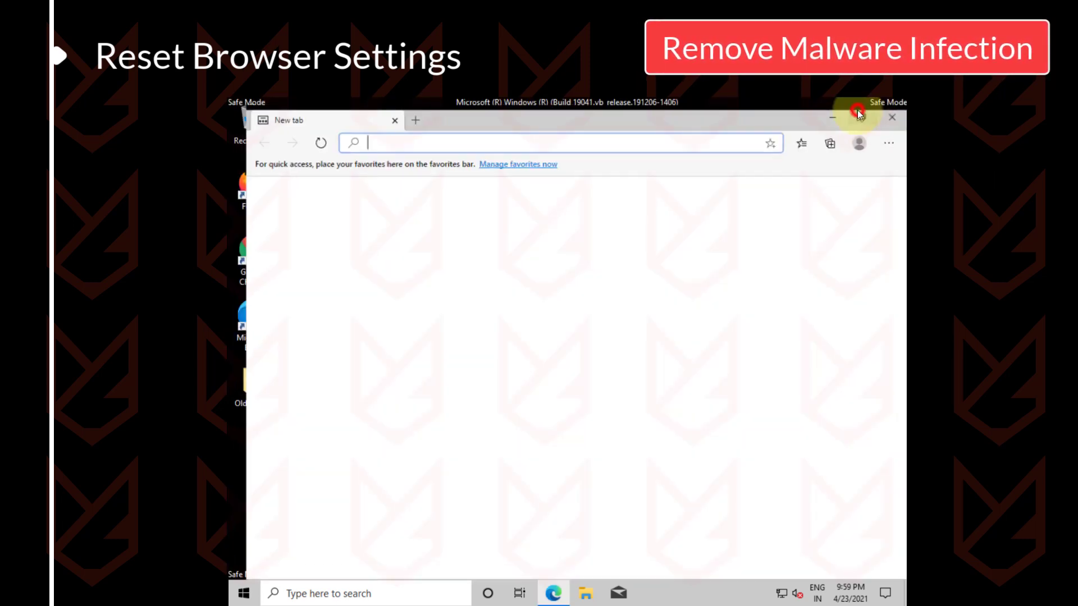
pyautogui.click(887, 131)
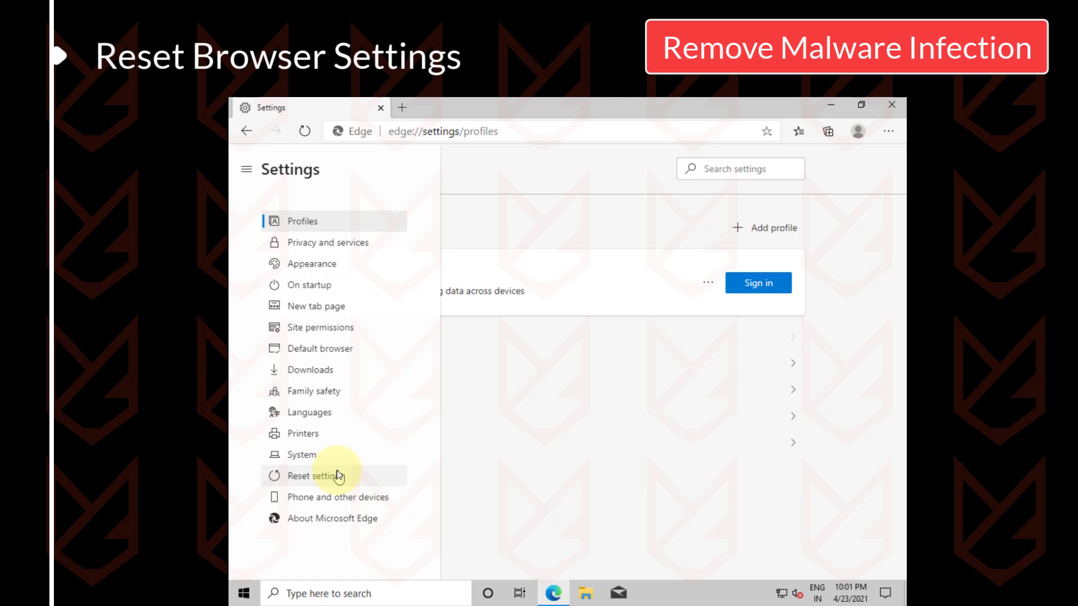
pyautogui.click(310, 476)
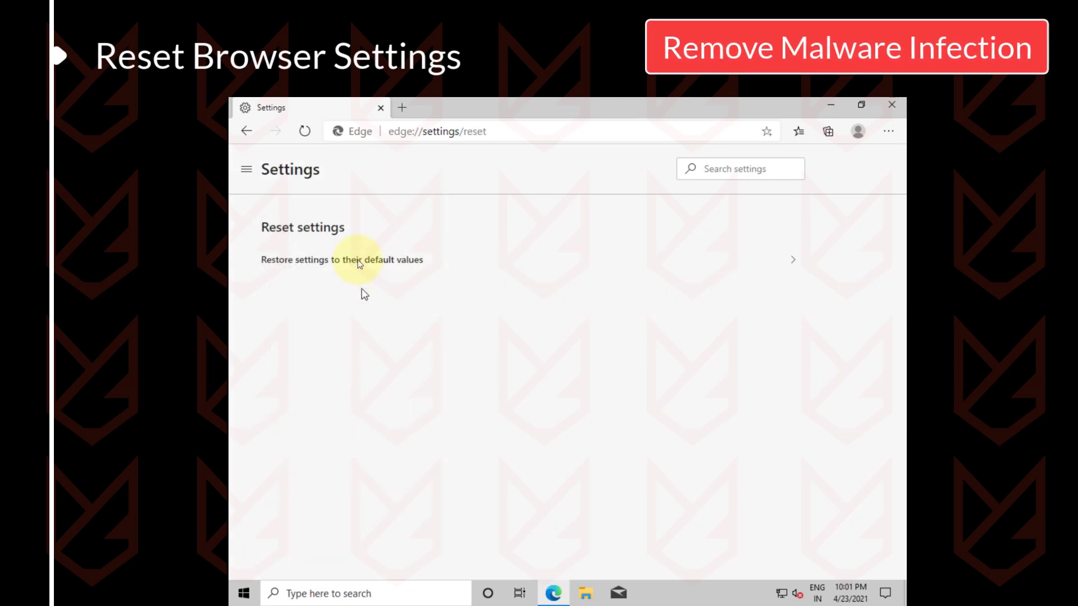
pyautogui.click(342, 259)
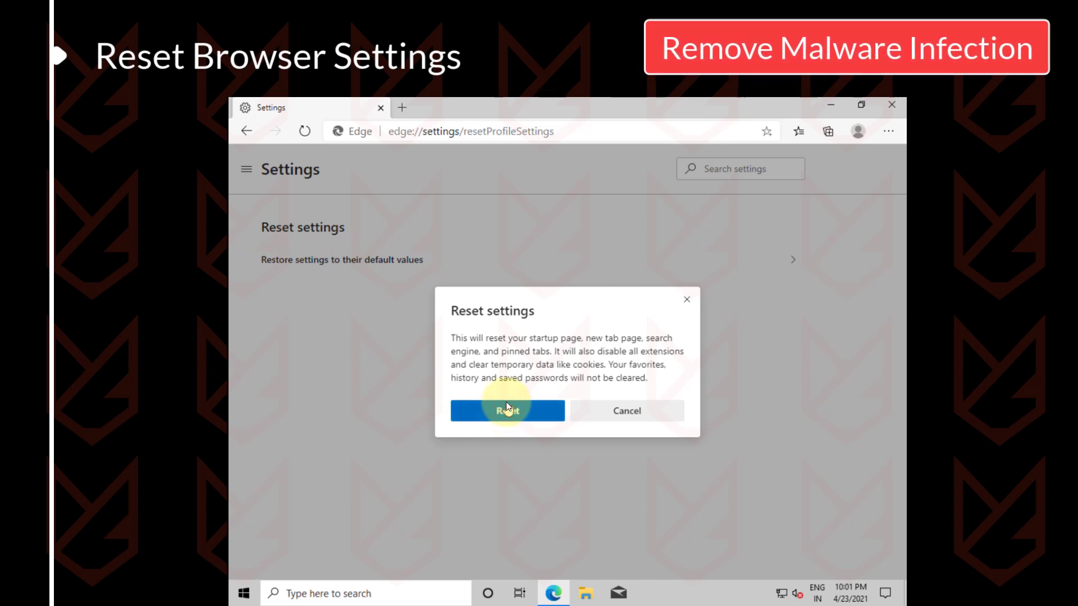
pyautogui.click(507, 411)
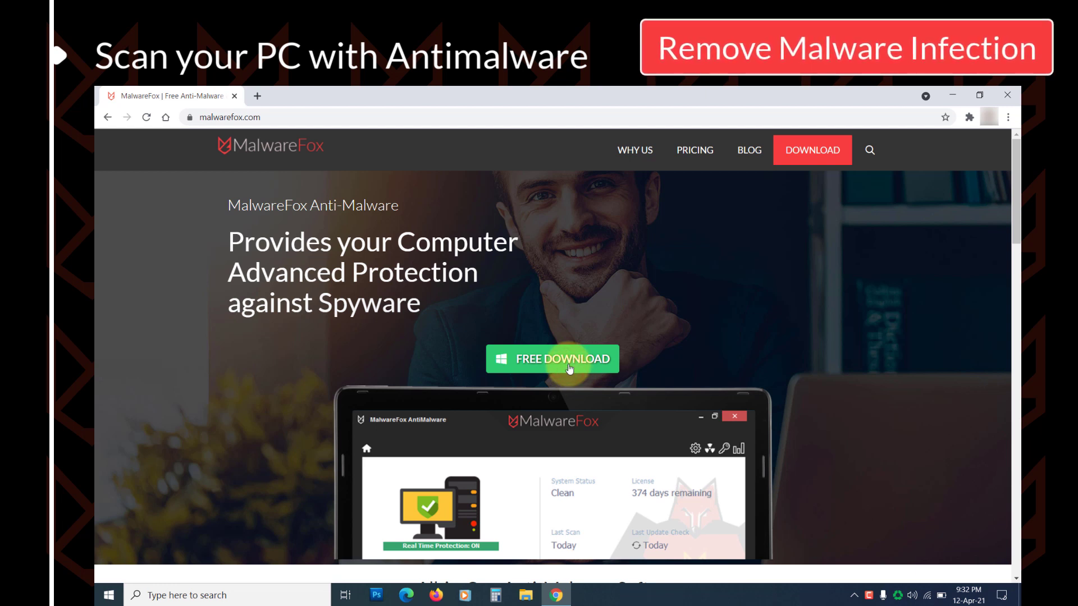
# Download the free MalwareFox installer from malwarefox.com and run it.
pyautogui.click(552, 359)
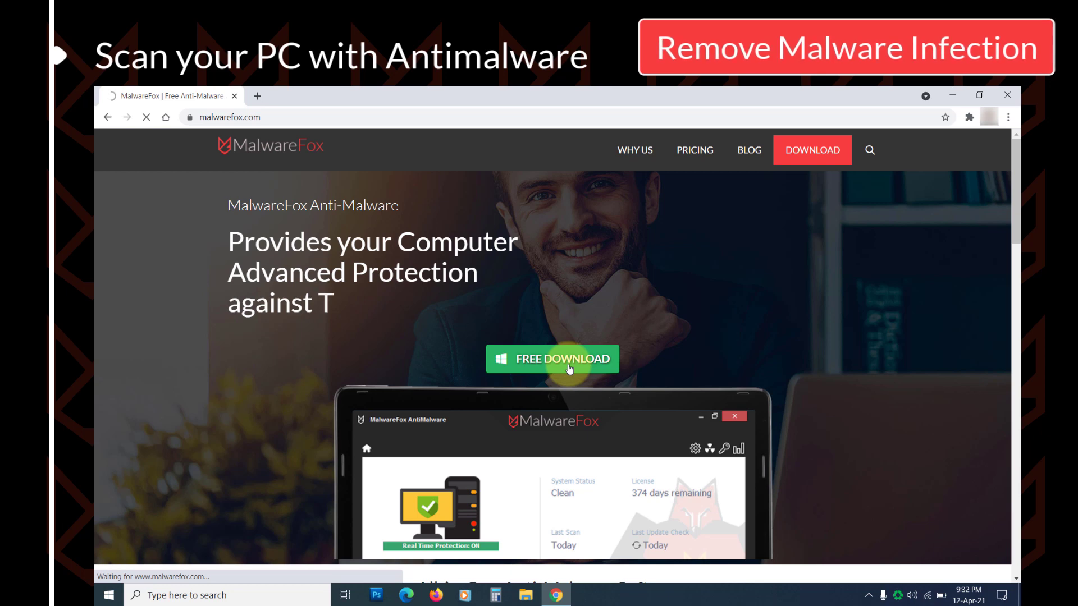
pyautogui.click(553, 359)
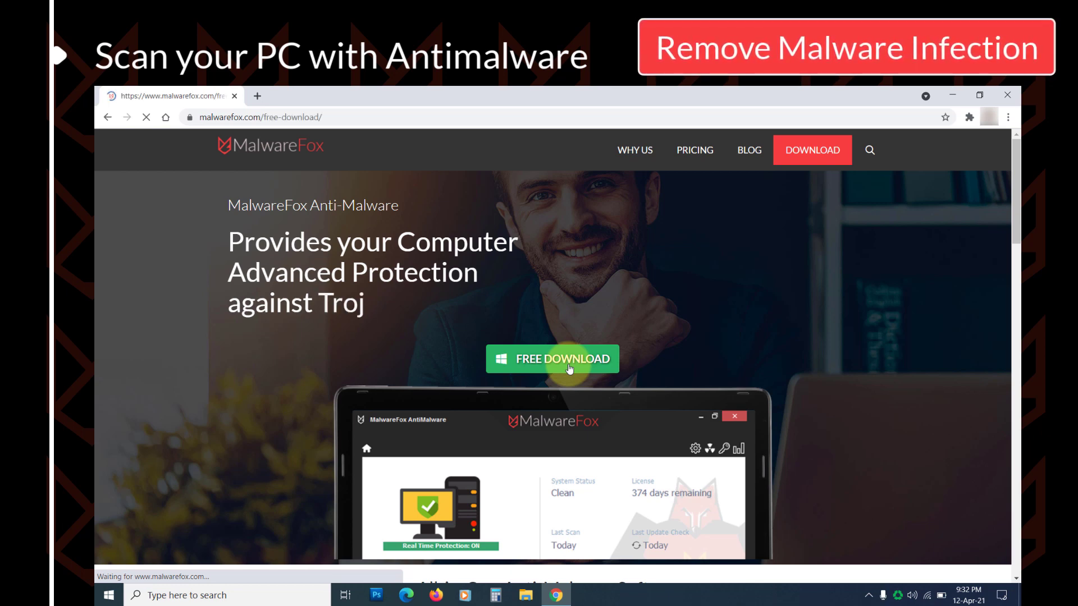
pyautogui.click(551, 360)
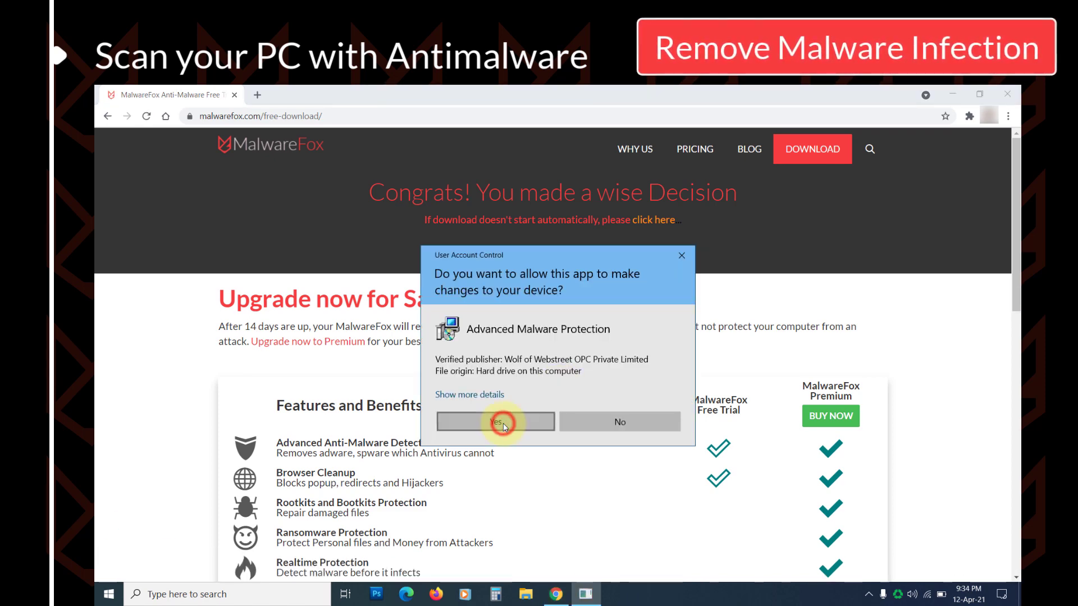
# Allow the installer, accept the licence agreement and complete MalwareFox AntiMalware setup.
pyautogui.click(495, 421)
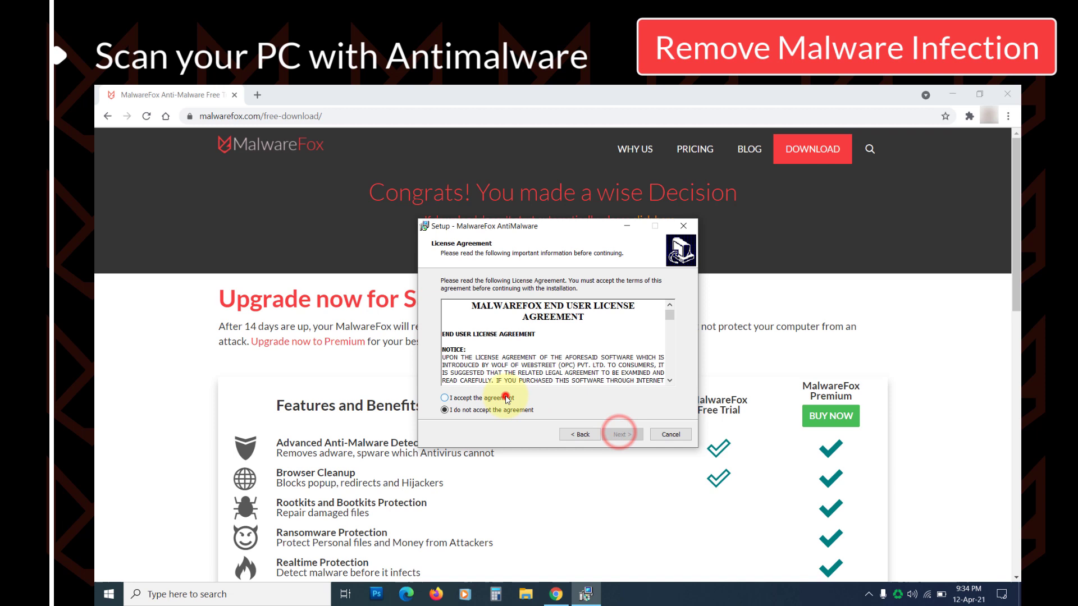
pyautogui.click(617, 433)
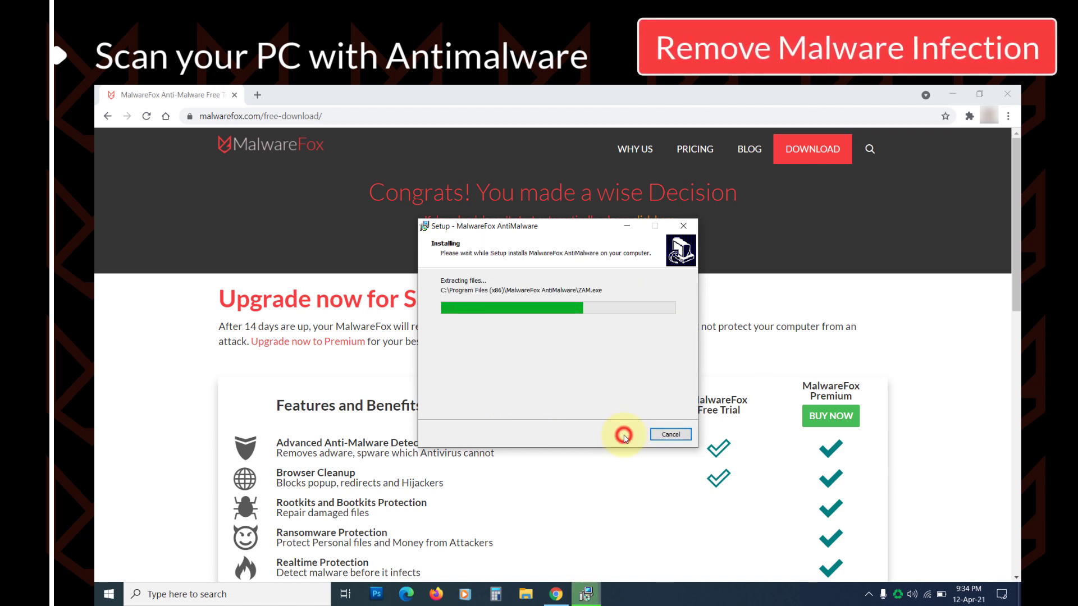
pyautogui.click(668, 433)
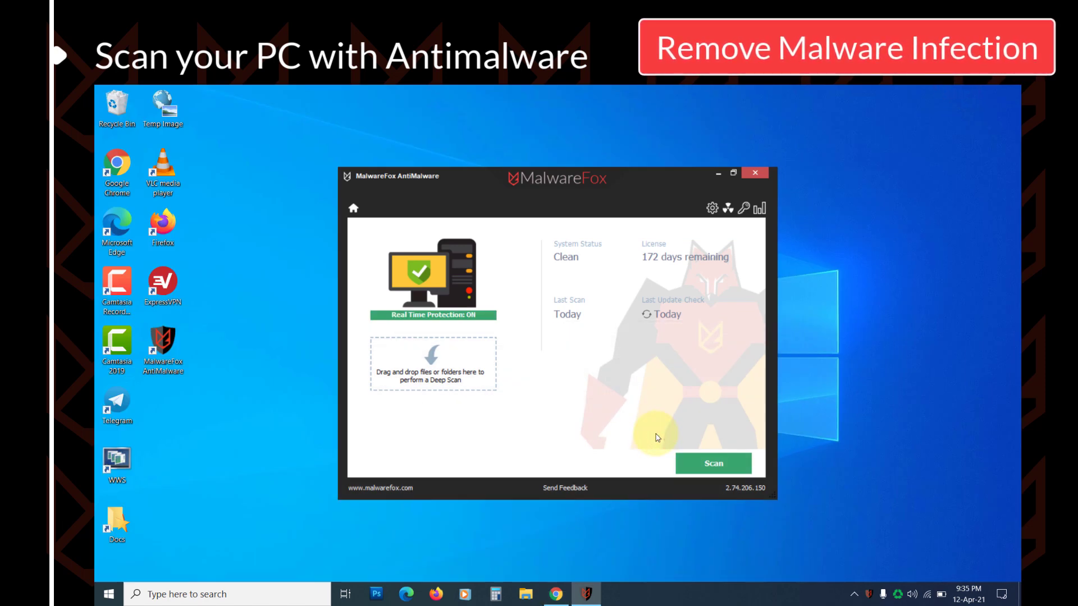
# Run a MalwareFox scan and repair the three harmful objects found among 37,322 scanned.
pyautogui.click(711, 464)
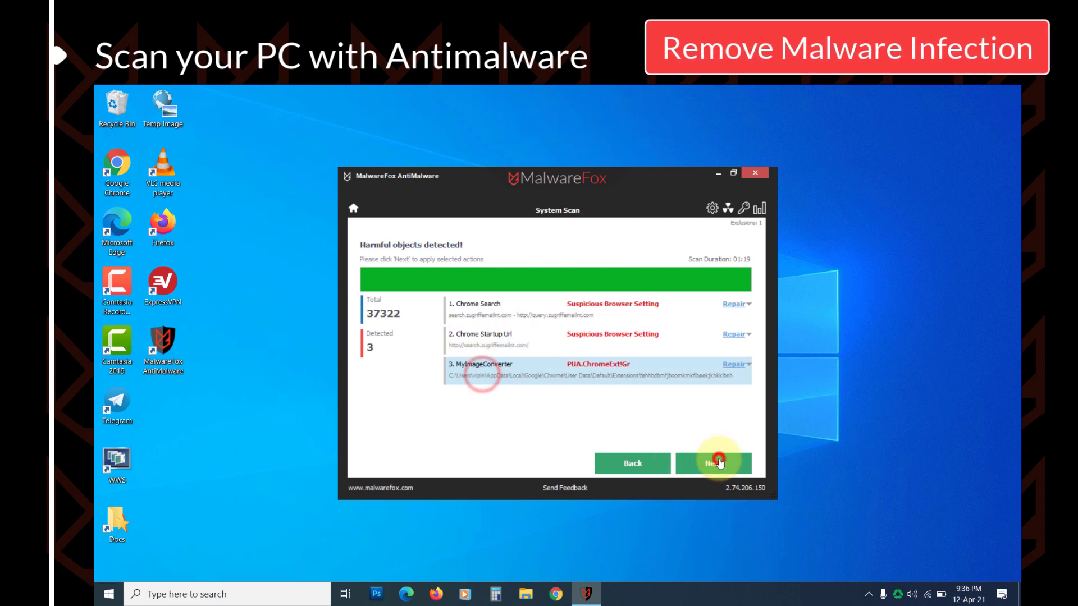
pyautogui.click(714, 462)
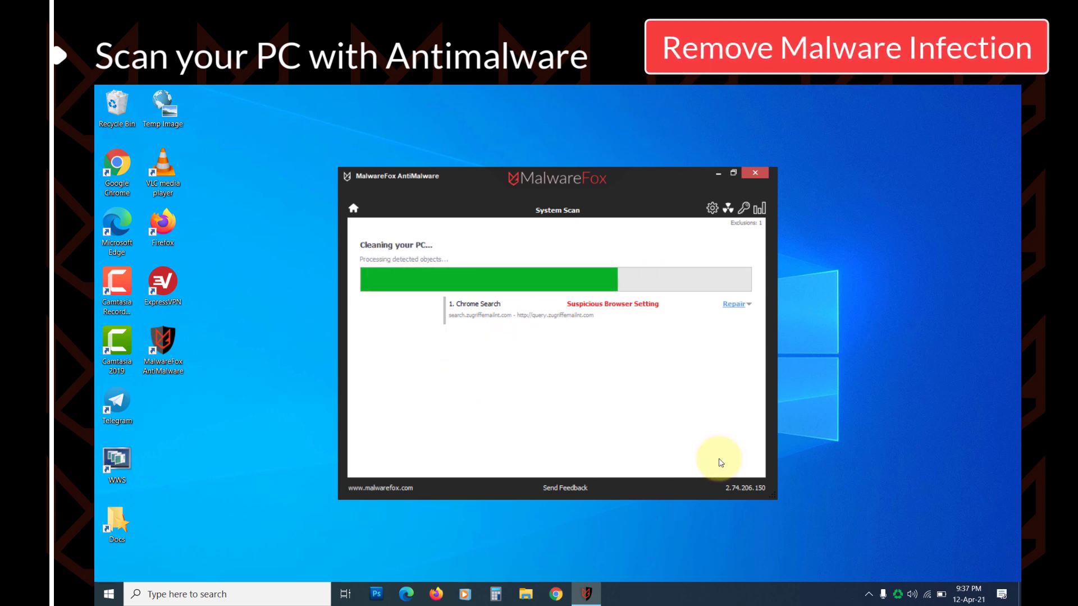